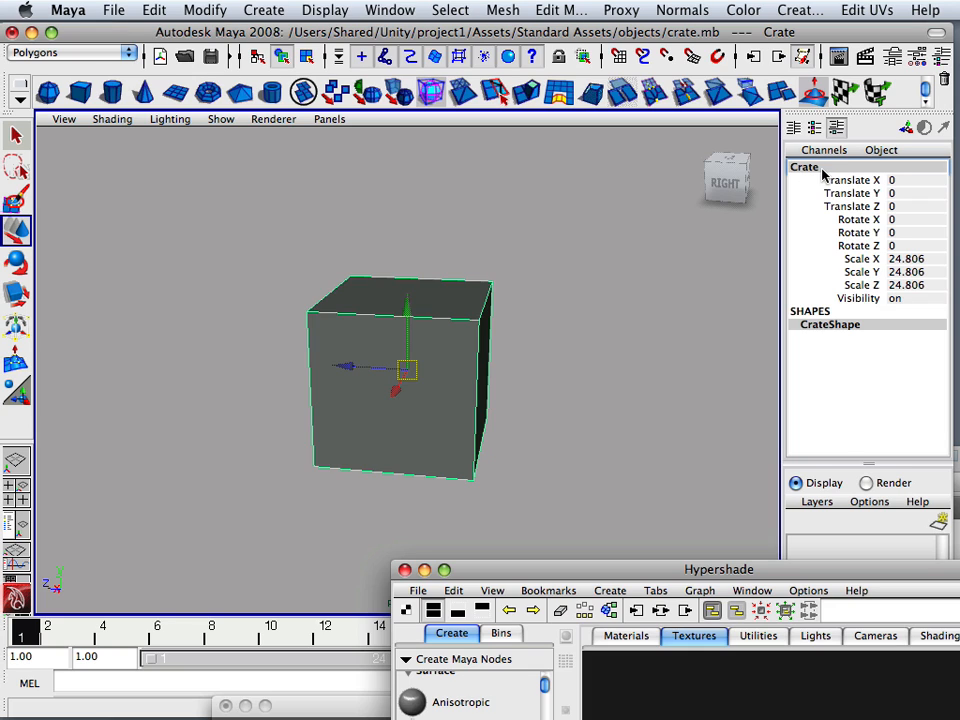
mouse_move(575, 310)
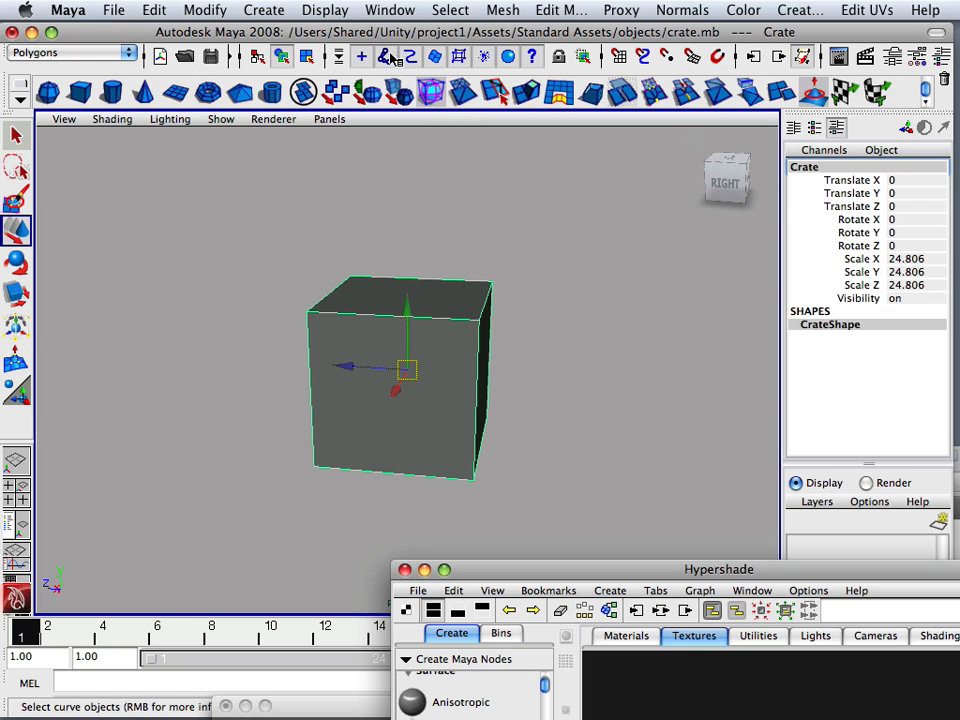
Open the Hypergraph: Hierarchy window beside Hypershade to show the Crate node.
click(390, 10)
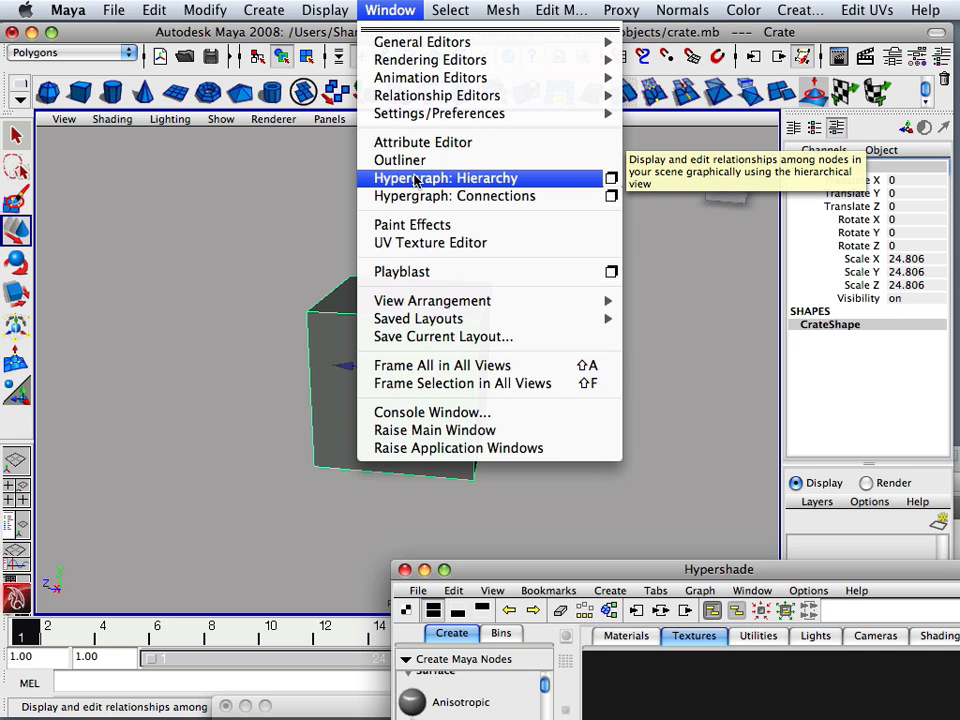
mouse_move(390, 183)
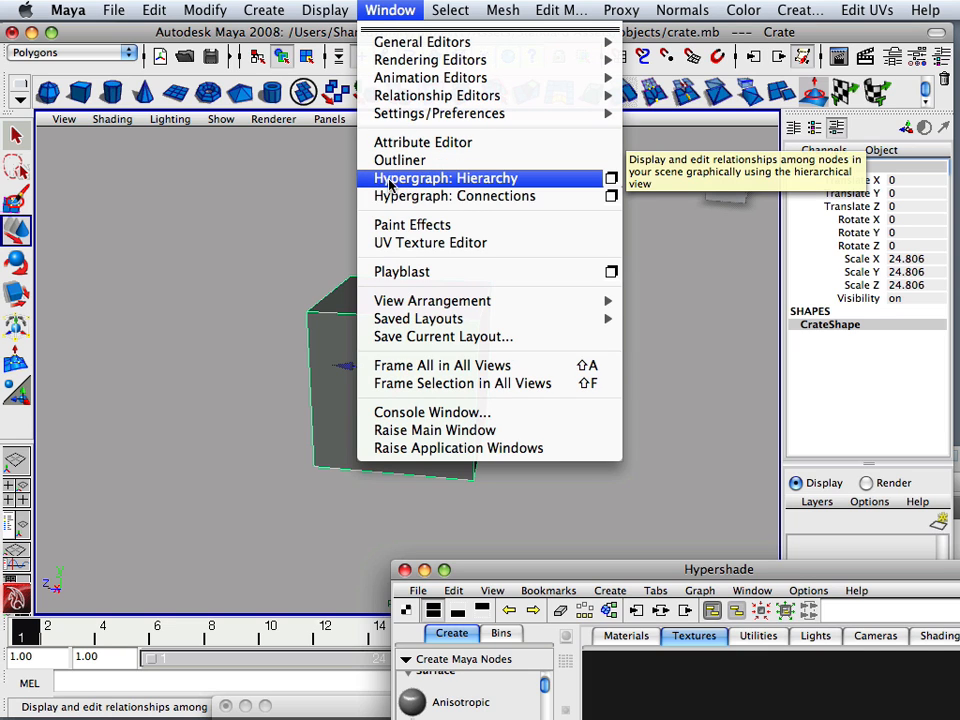
click(445, 178)
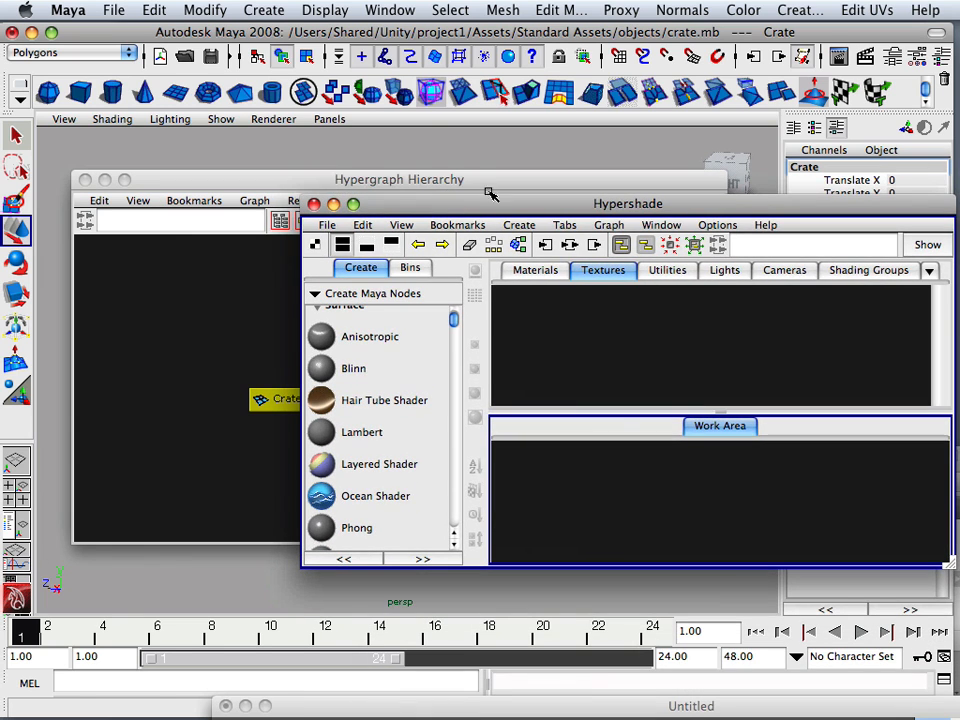
Move the Hypershade aside to bring crate.tif in as a crate_1 file texture.
click(390, 10)
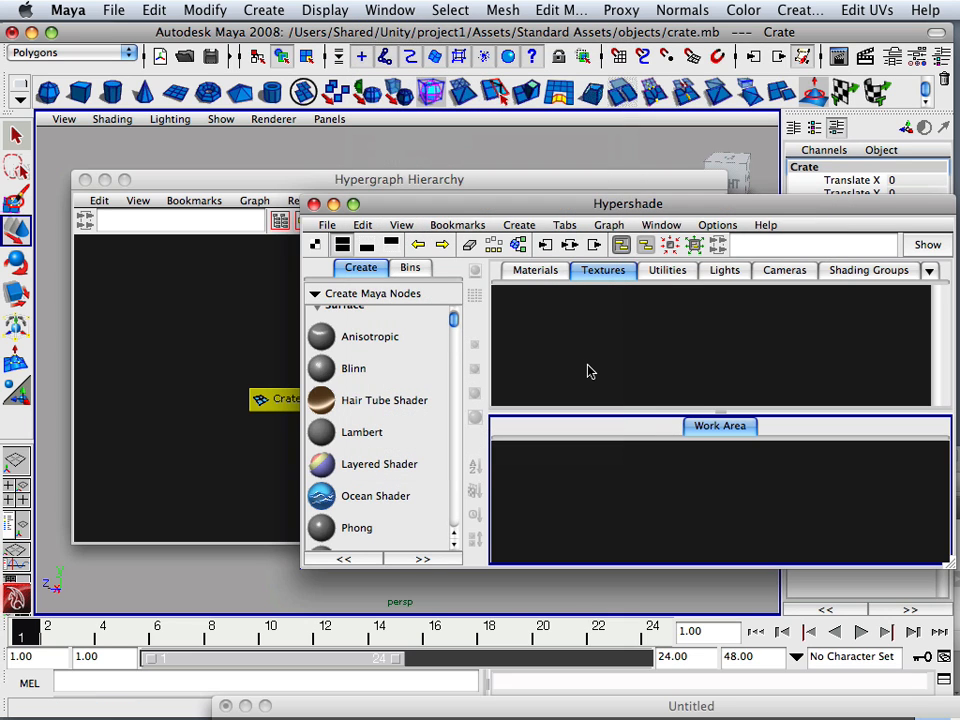
drag(628, 203, 527, 127)
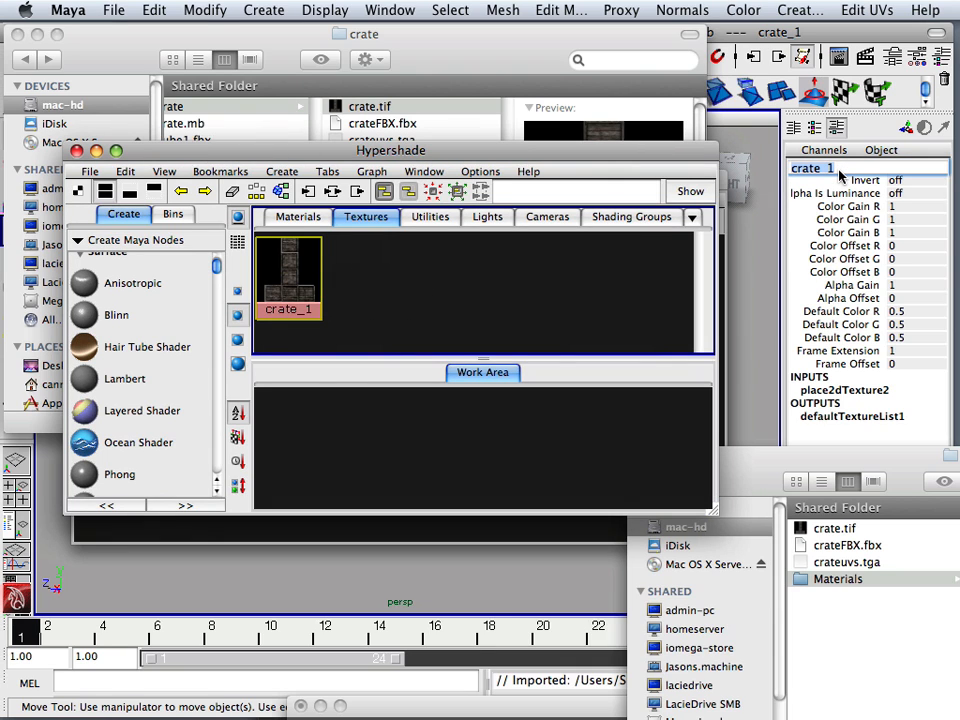
Rename the texture node to CrateTexture and create a new Lambert material.
double_click(812, 168)
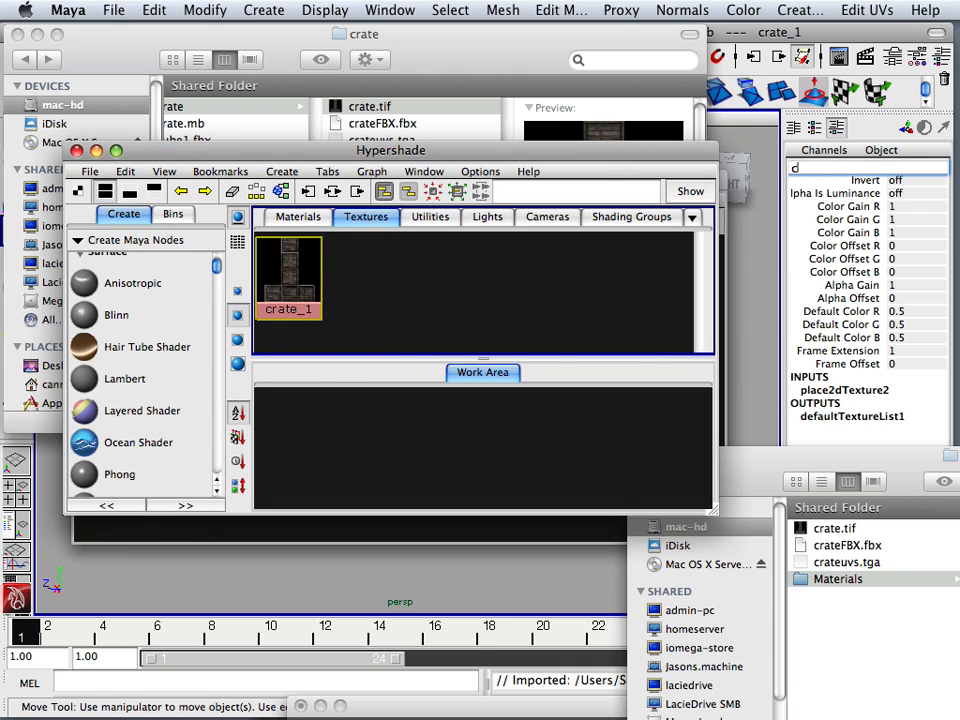
text(CrateTexture)
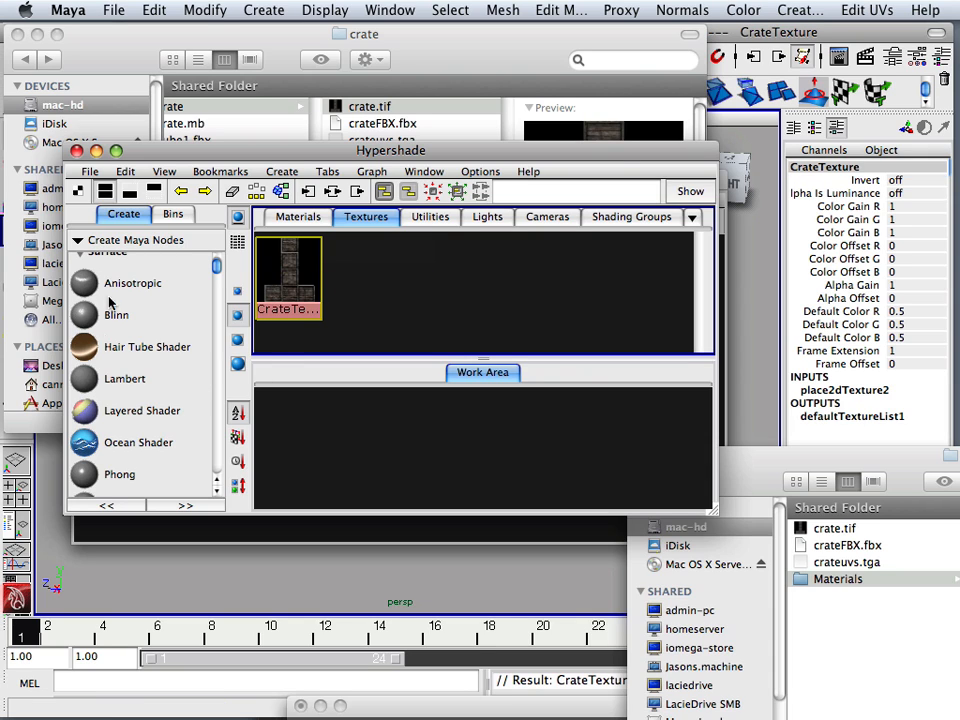
click(124, 378)
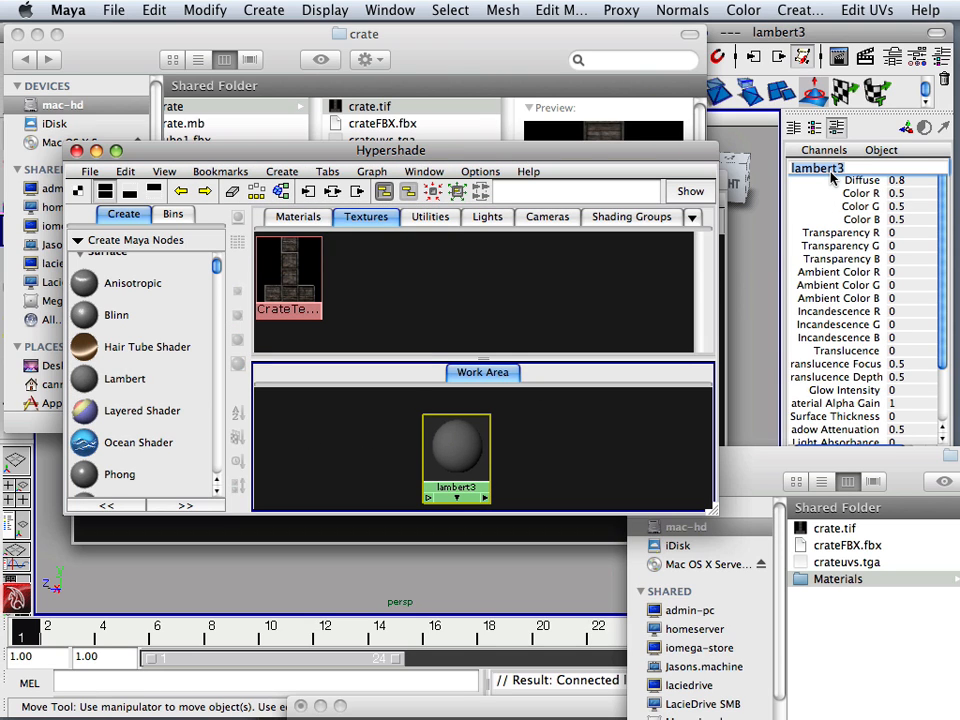
Rename lambert3 to CrateMat and connect CrateTexture to its color.
double_click(817, 167)
text(CrateMat)
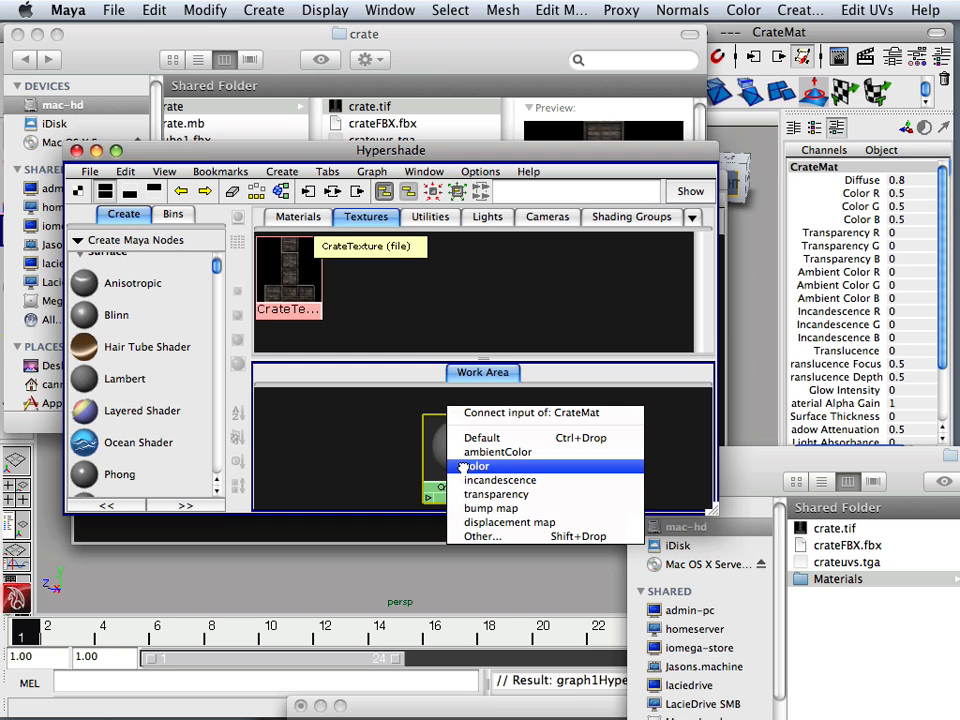
click(477, 466)
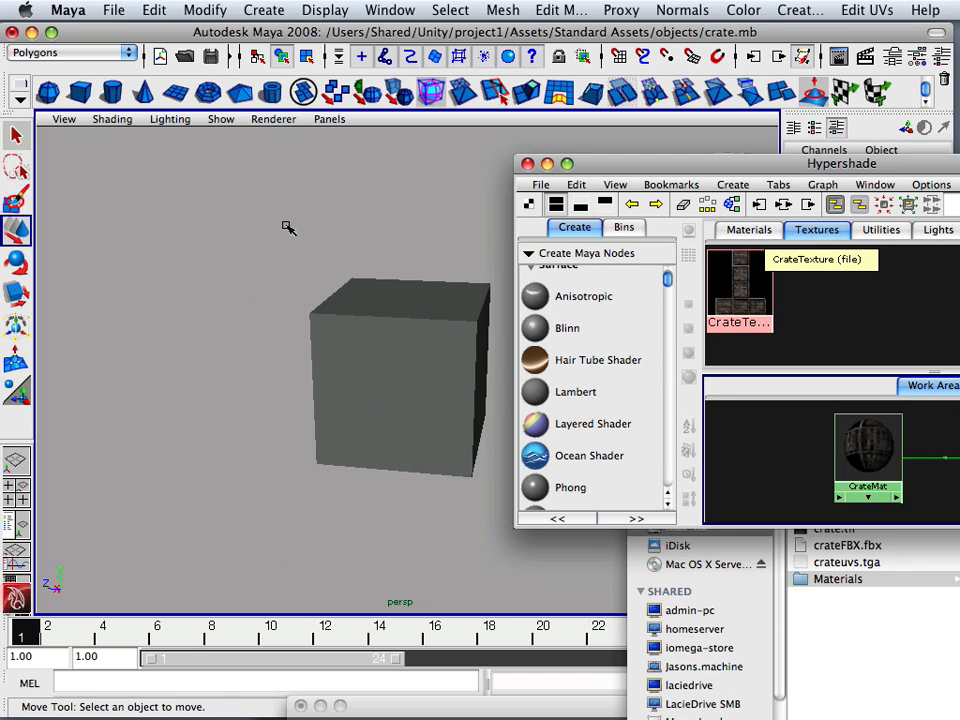
Select the Crate cube in the viewport to receive the CrateMat material.
click(390, 375)
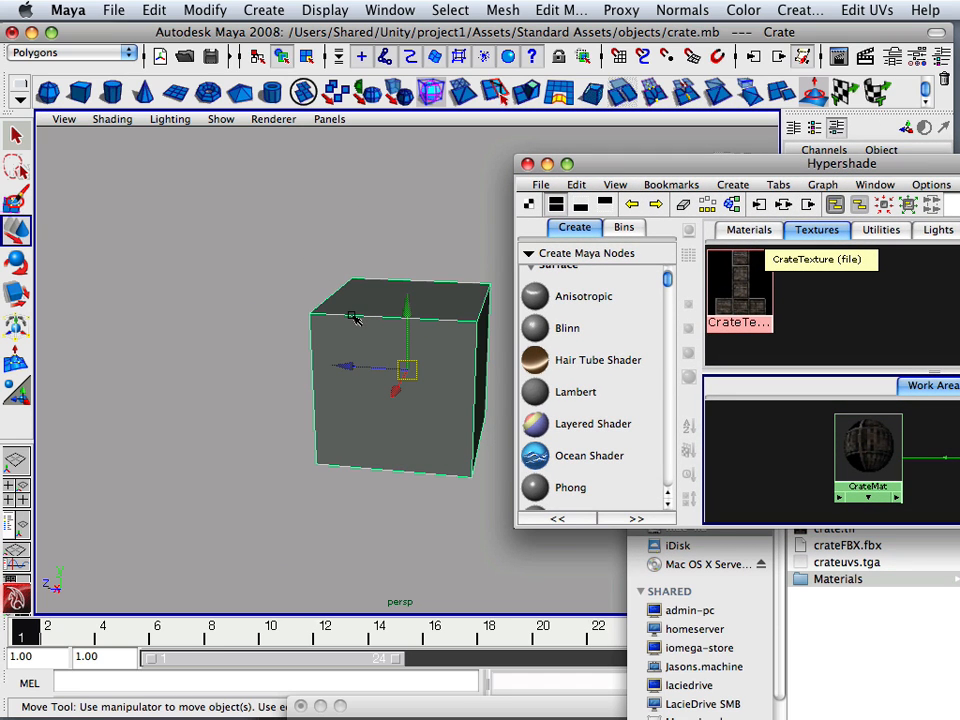
mouse_move(300, 298)
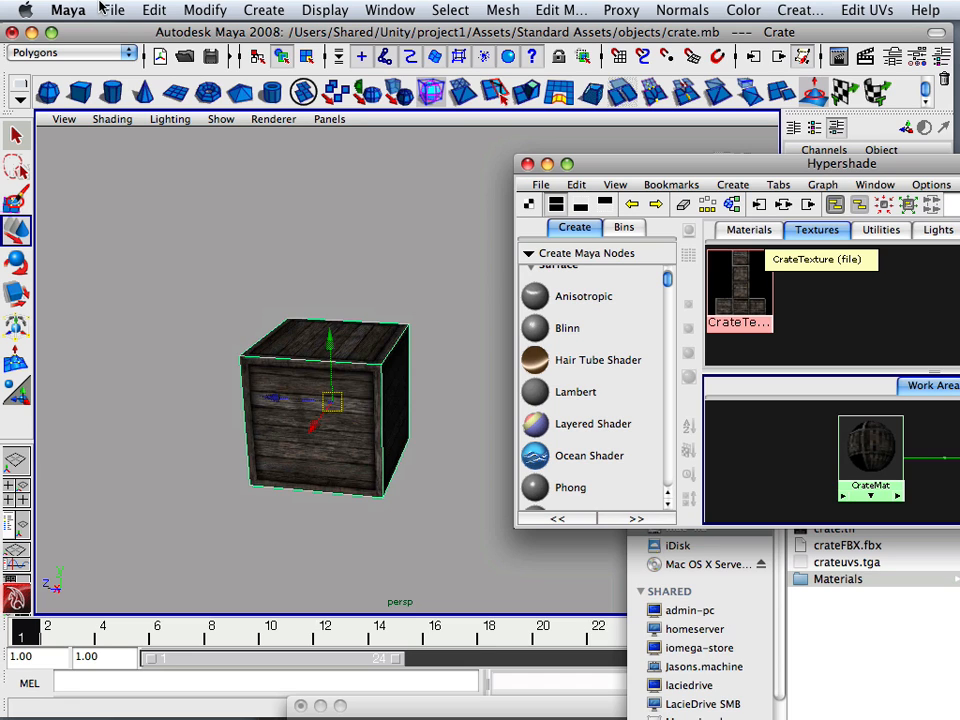
Start Export Selection for the crate and open the save locations list.
click(113, 10)
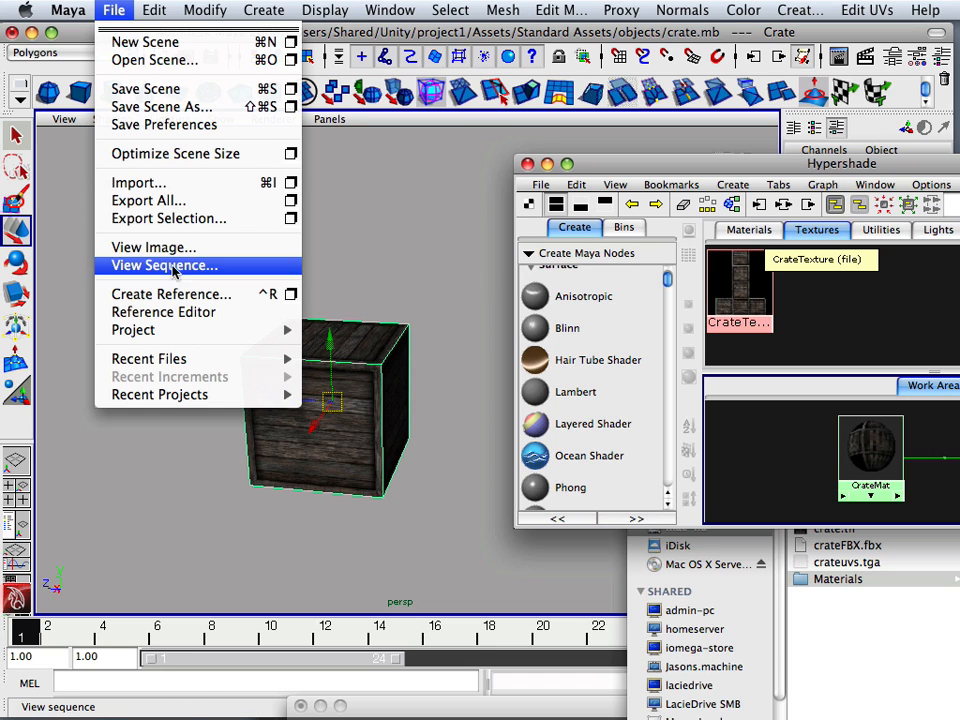
mouse_move(195, 218)
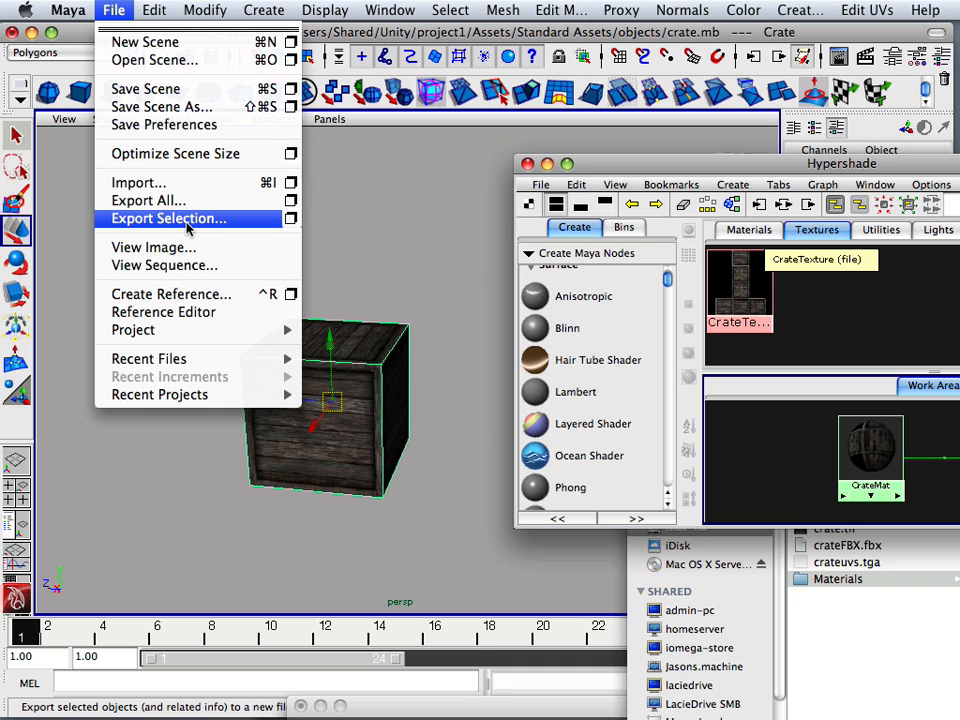
click(168, 218)
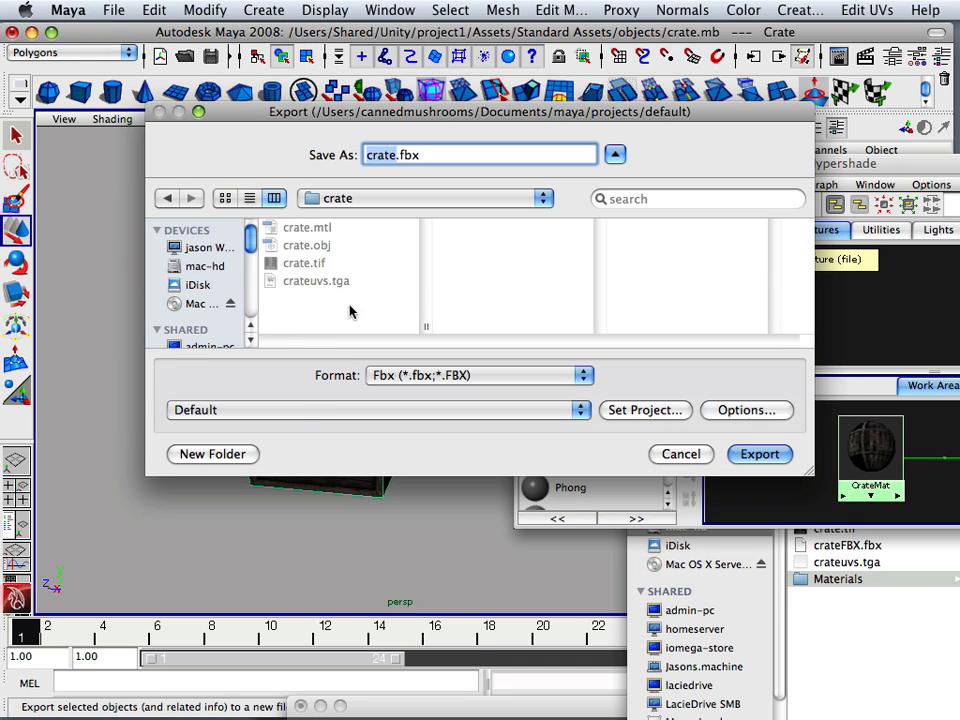
mouse_move(427, 390)
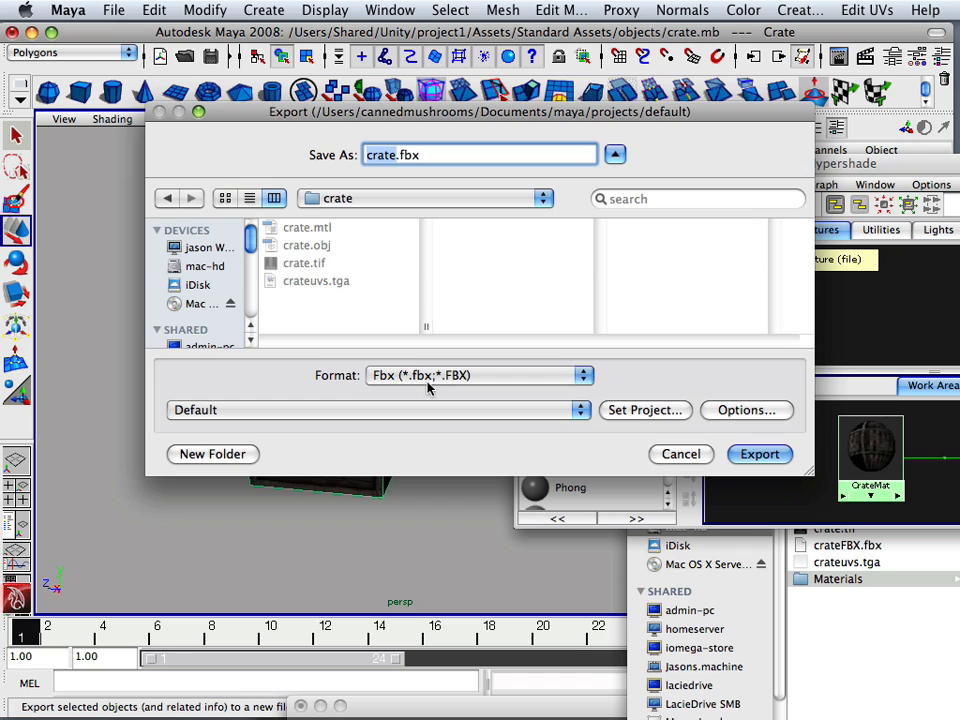
click(425, 198)
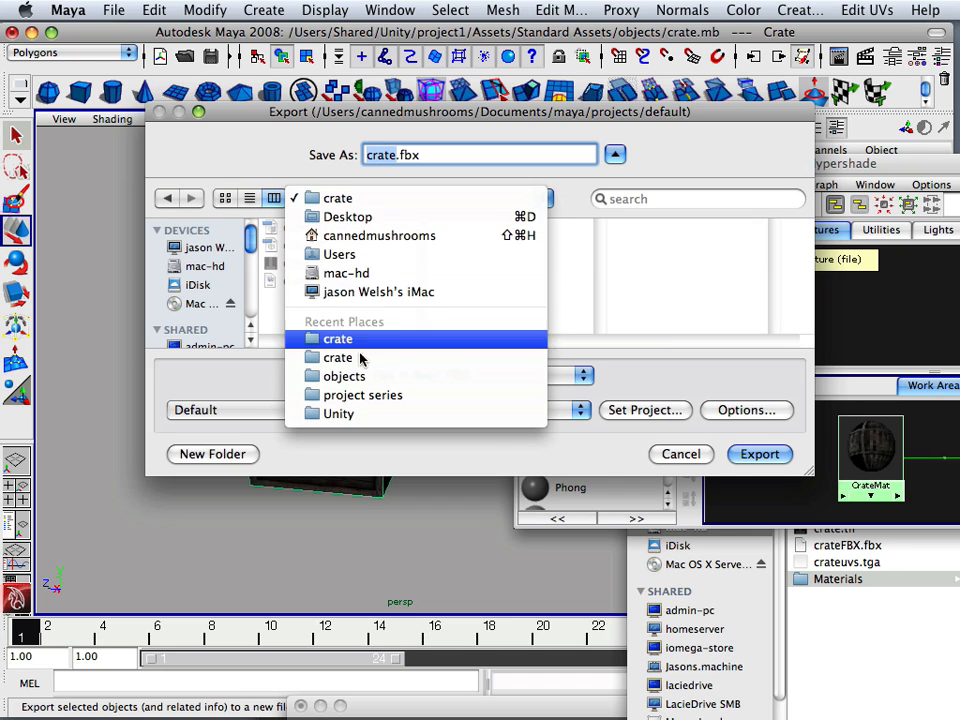
click(338, 414)
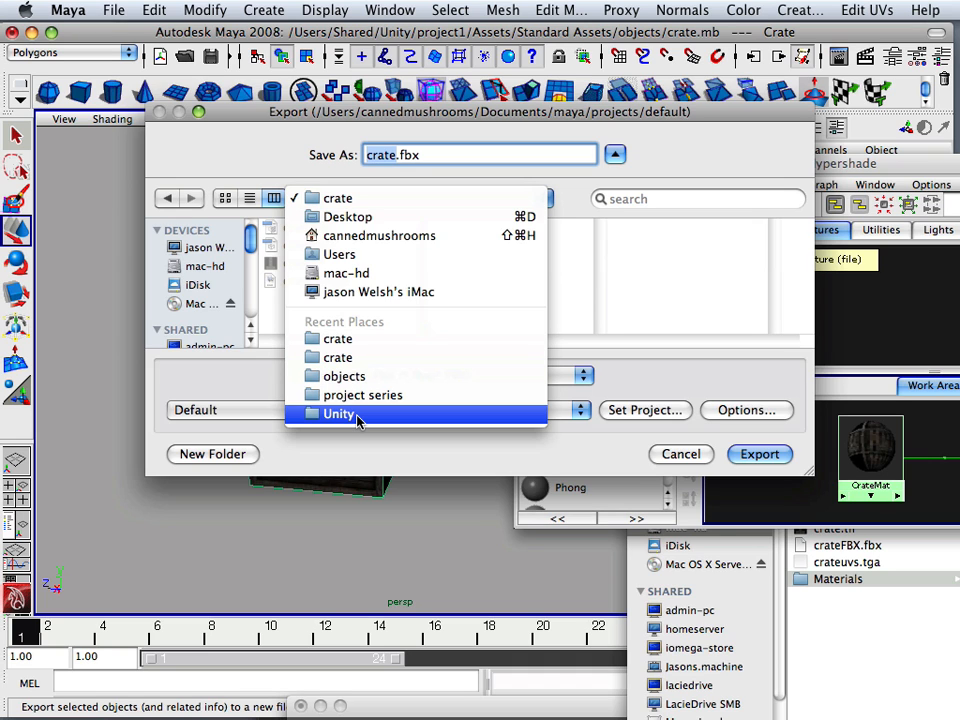
Browse into project1's asset folders toward objects/crate for crateFBX.fbx.
click(338, 414)
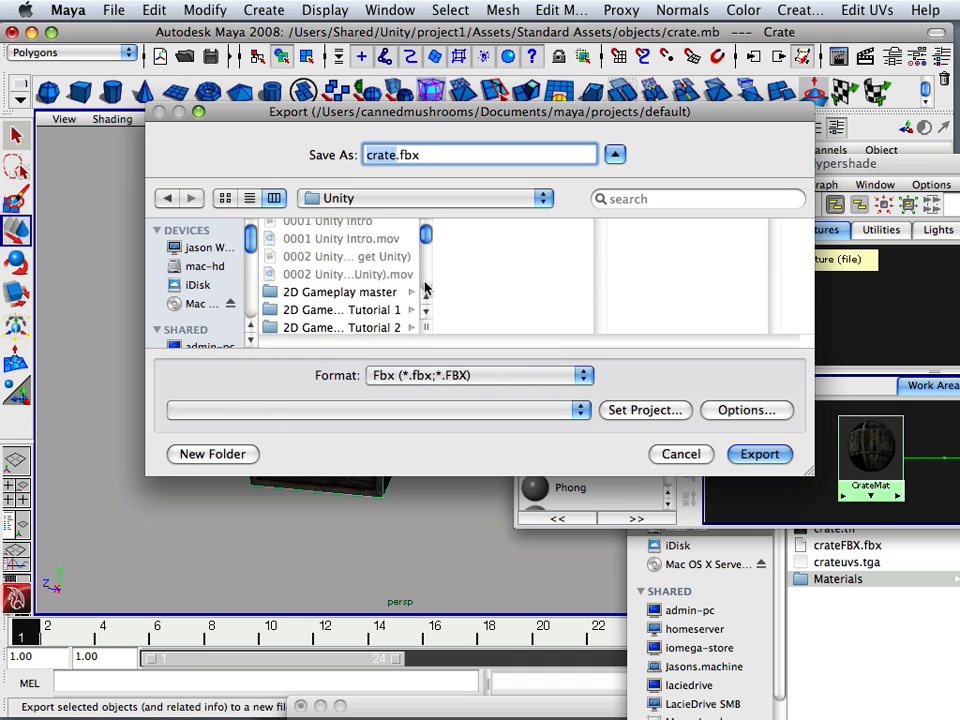
scroll(down, 3)
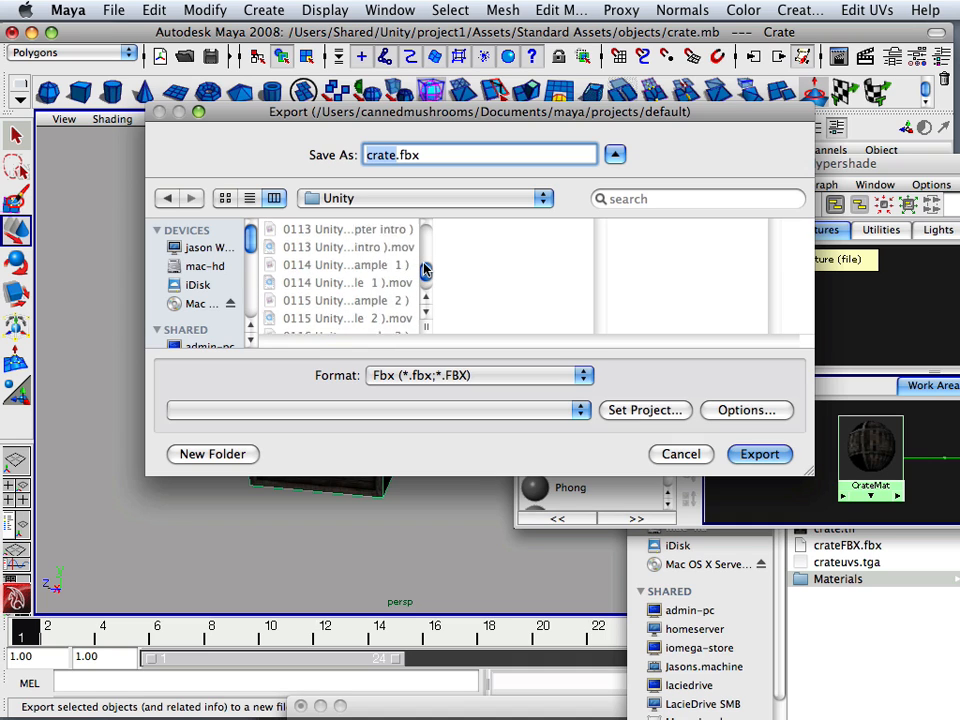
click(304, 254)
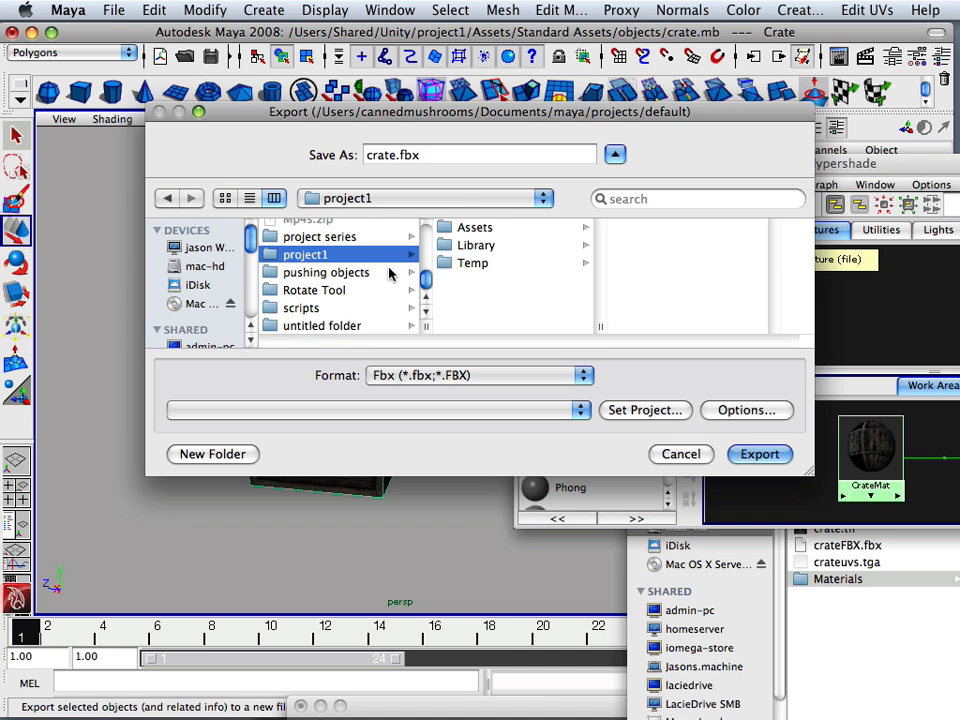
click(475, 227)
text(FBX)
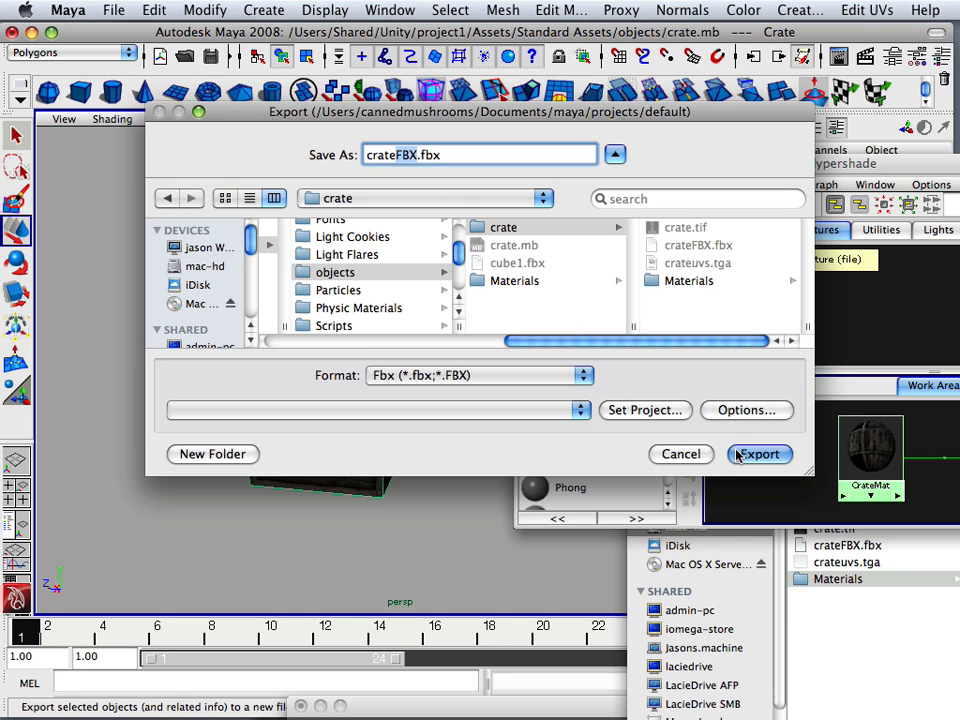
Export crateFBX.fbx, replacing the existing file, reaching the FBX Exporter with the Unity preset.
click(760, 454)
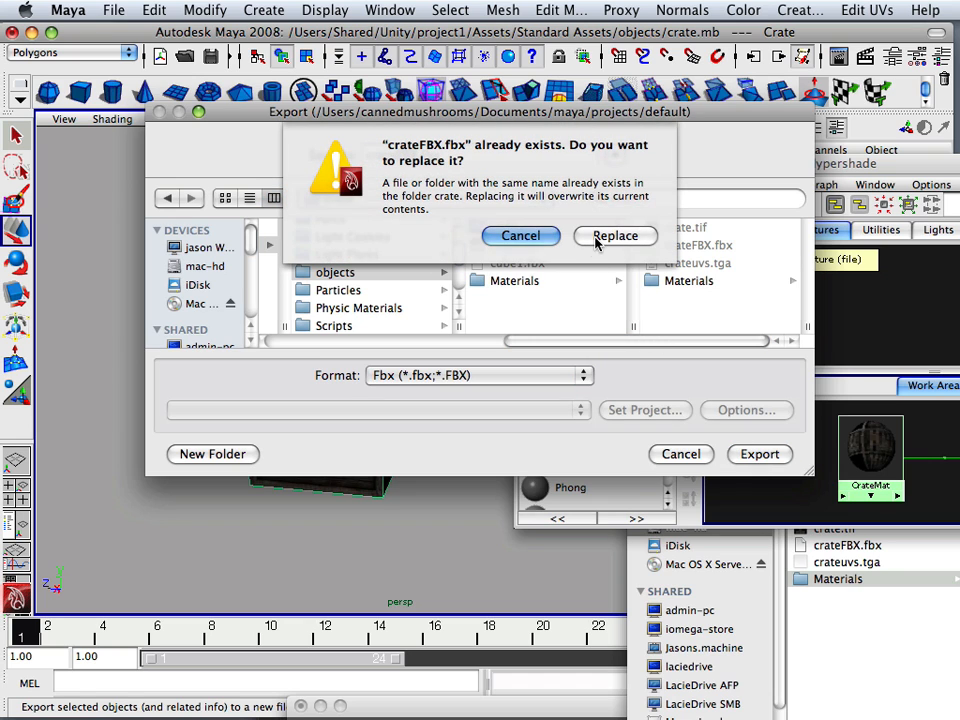
click(614, 235)
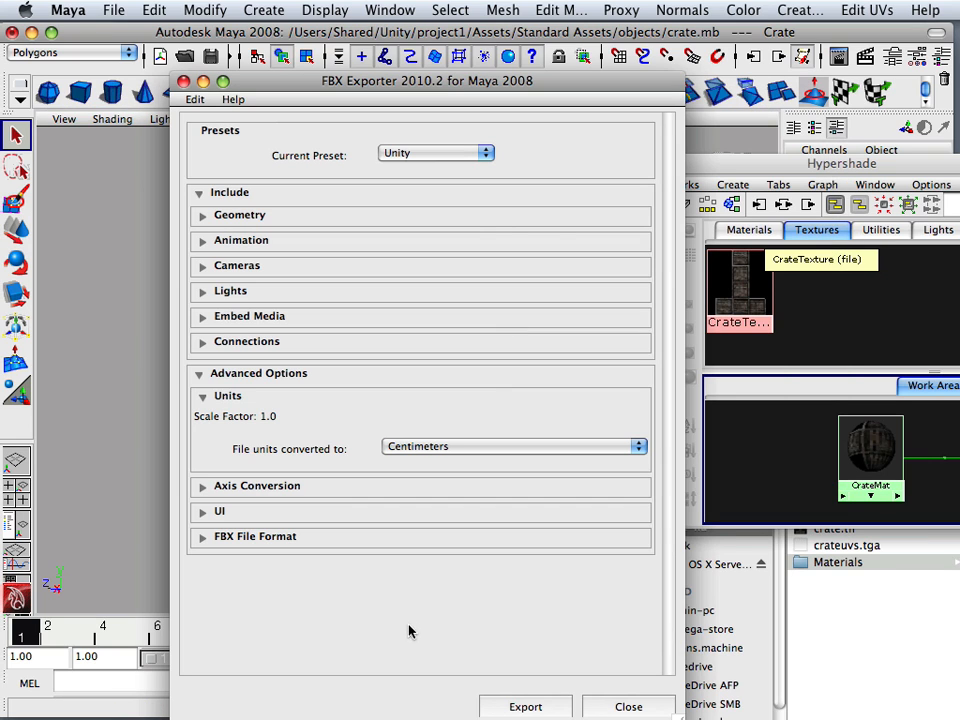
mouse_move(543, 686)
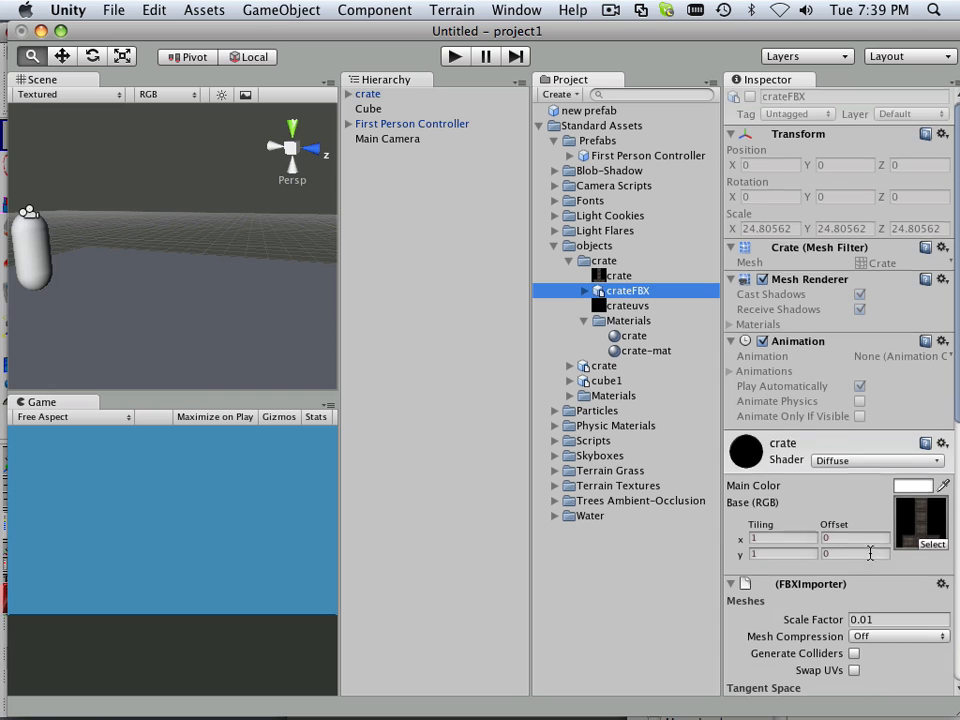
Inspect the crate-mat material in the crate's Materials folder.
scroll(down, 3)
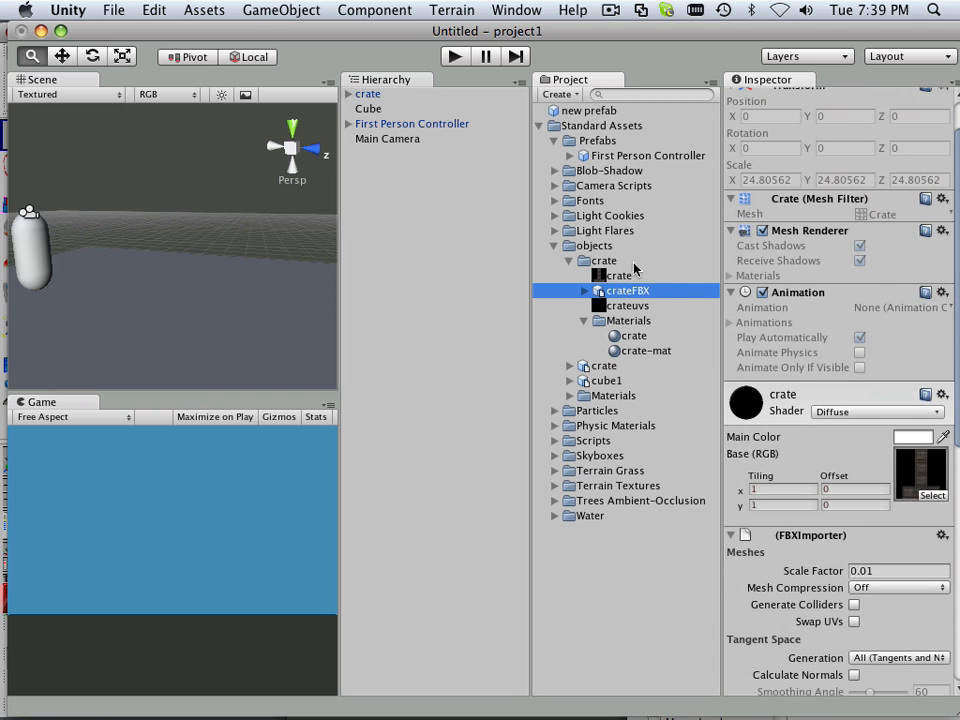
click(645, 350)
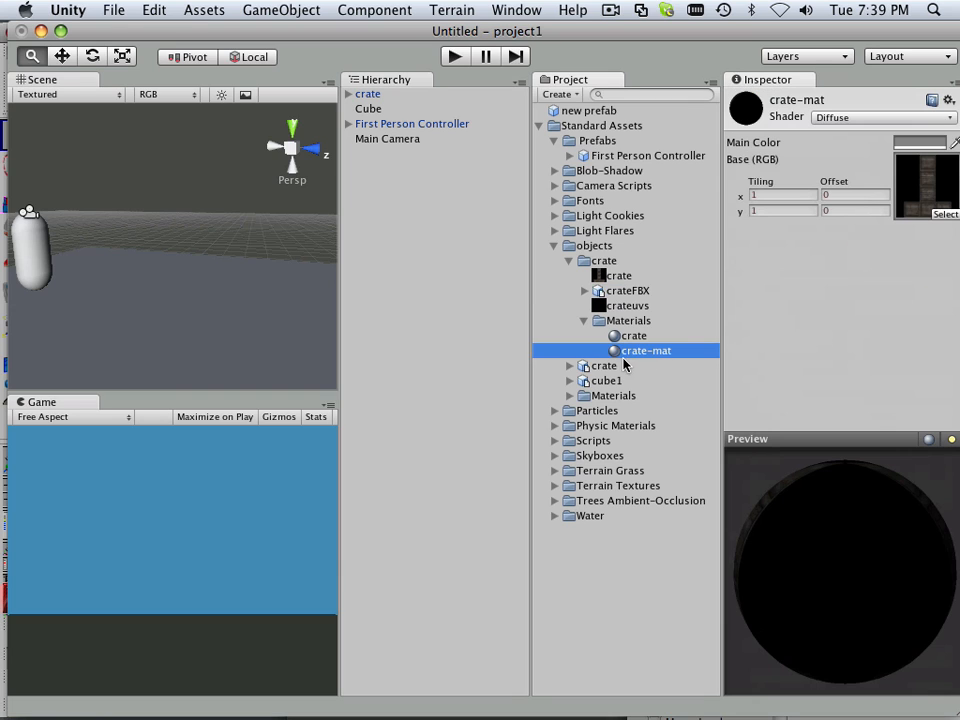
click(628, 320)
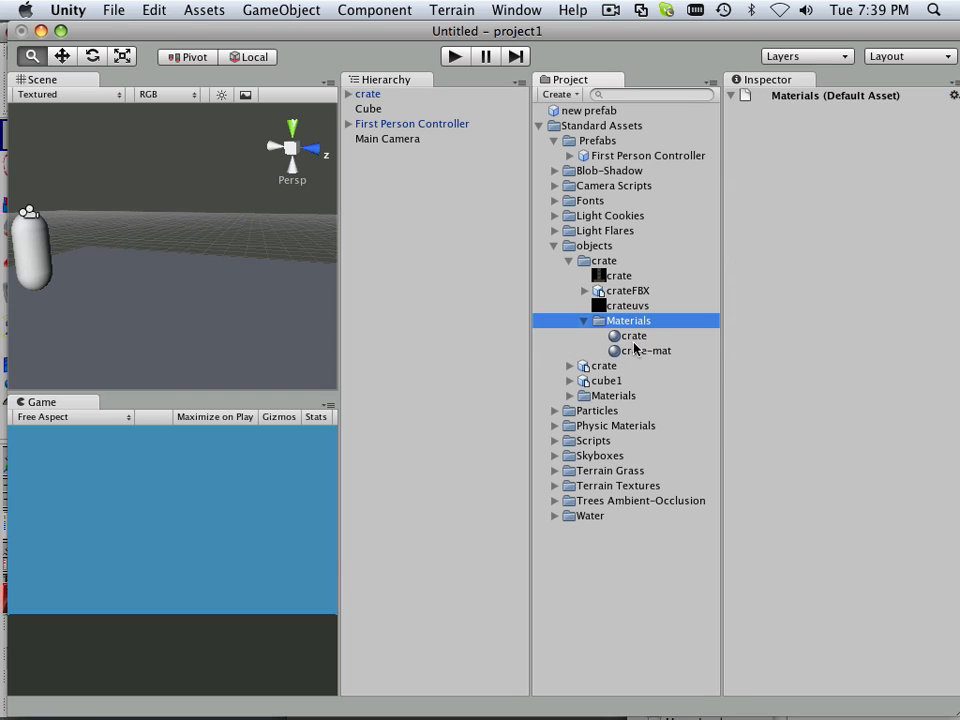
click(648, 350)
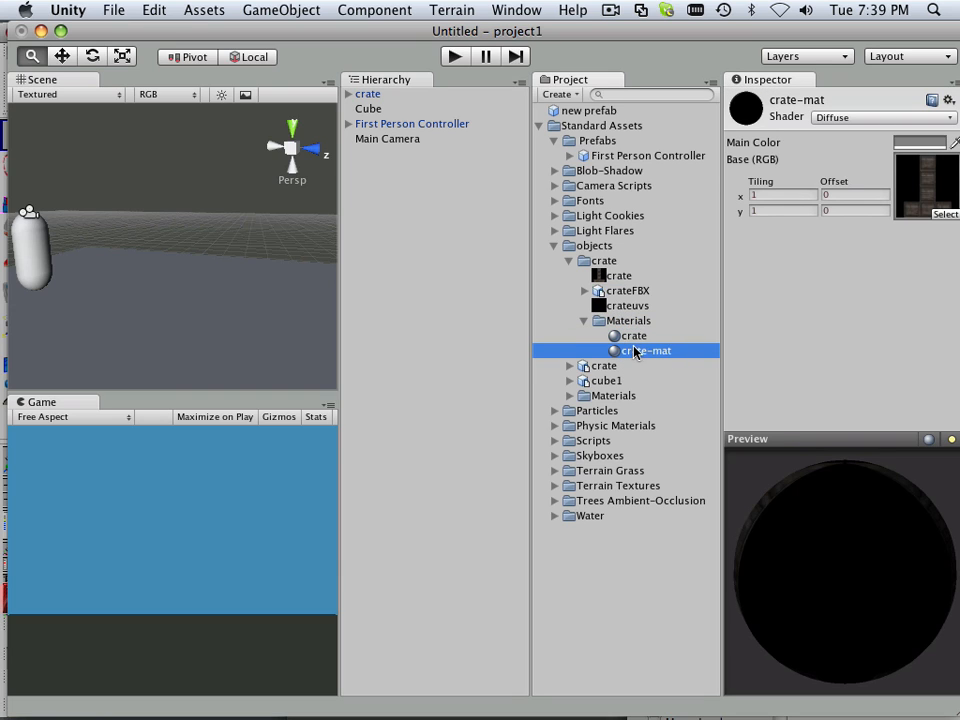
Compare with the older crate model, then reveal crate-mat.mat in Finder.
click(603, 365)
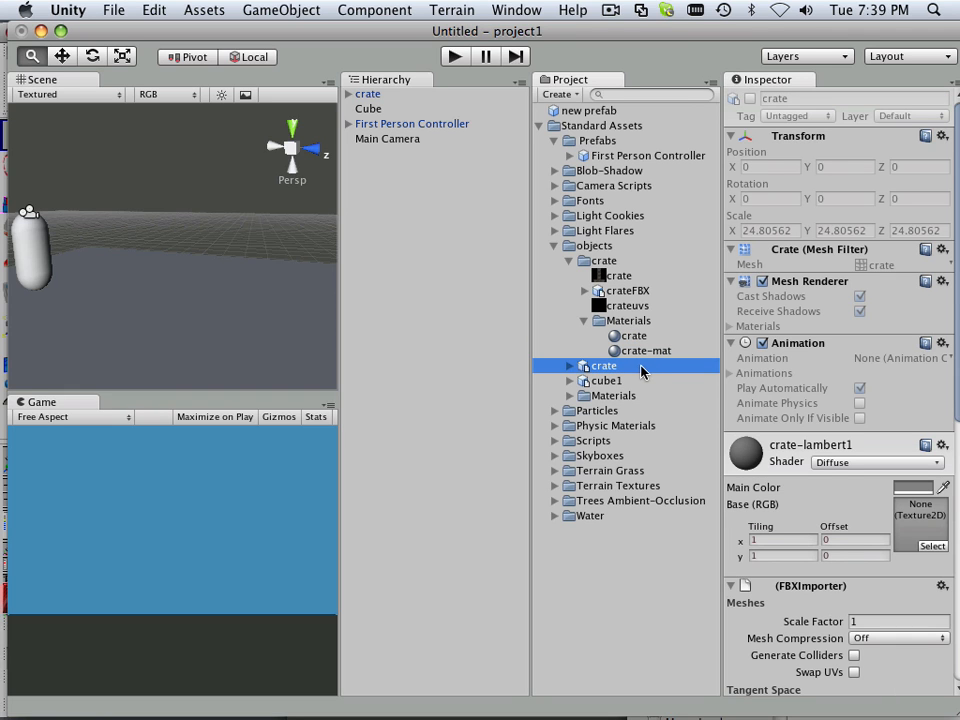
click(648, 350)
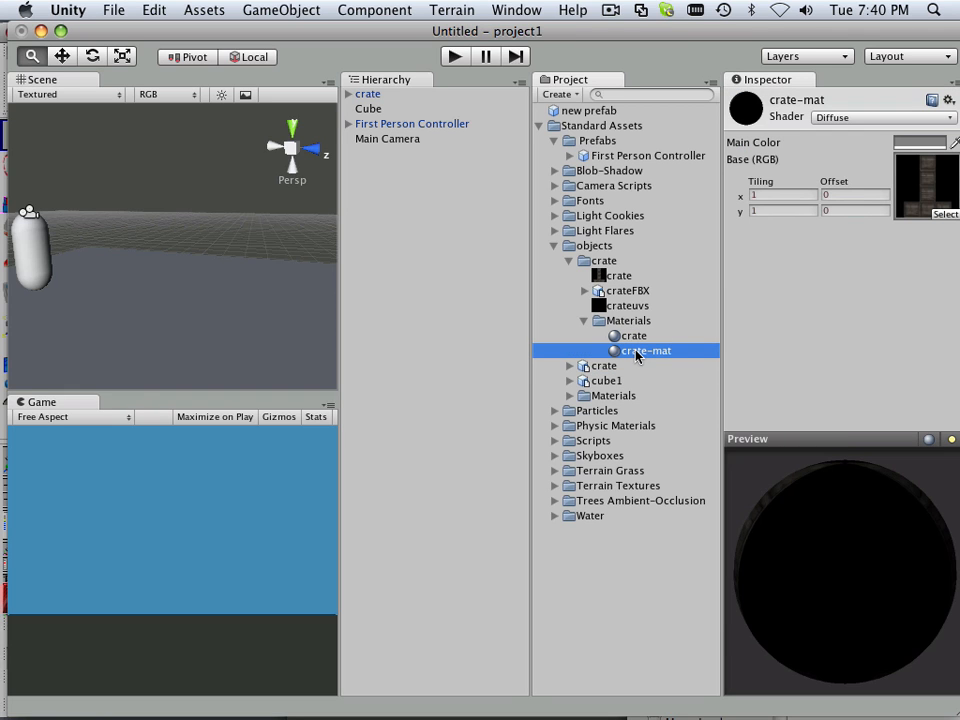
right_click(640, 350)
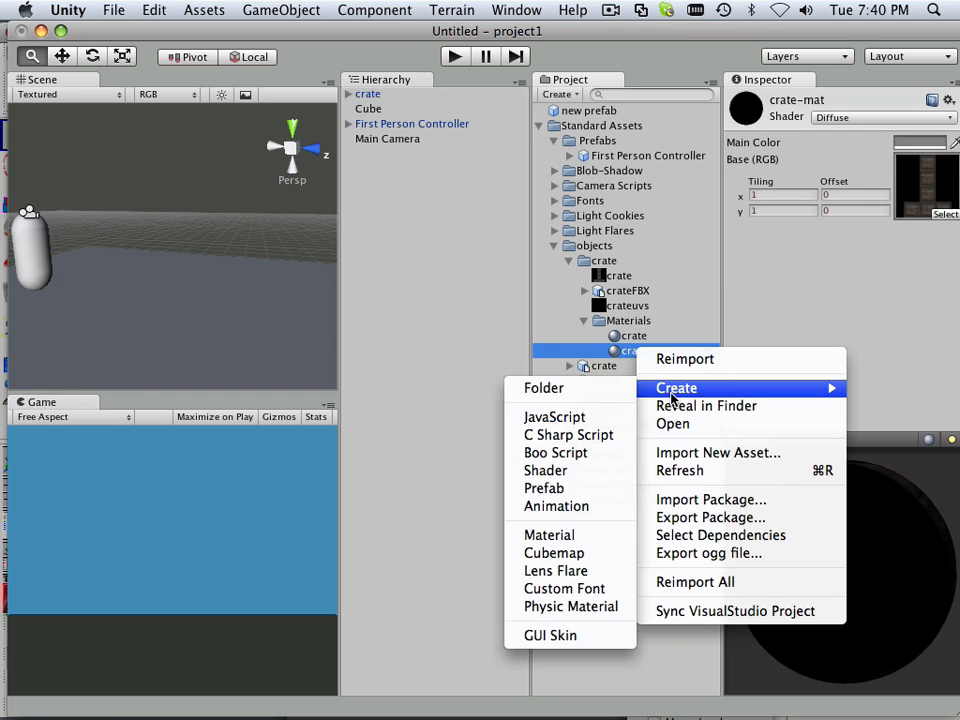
click(706, 405)
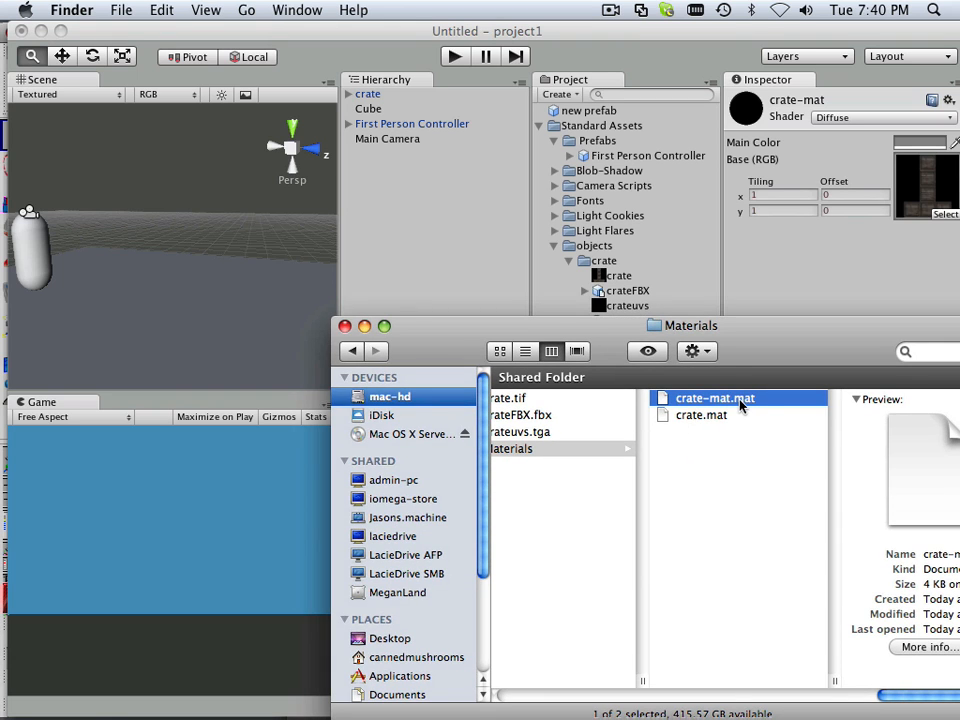
Trash crate-mat.mat in Finder, leaving crate.mat, and return to Unity.
right_click(714, 398)
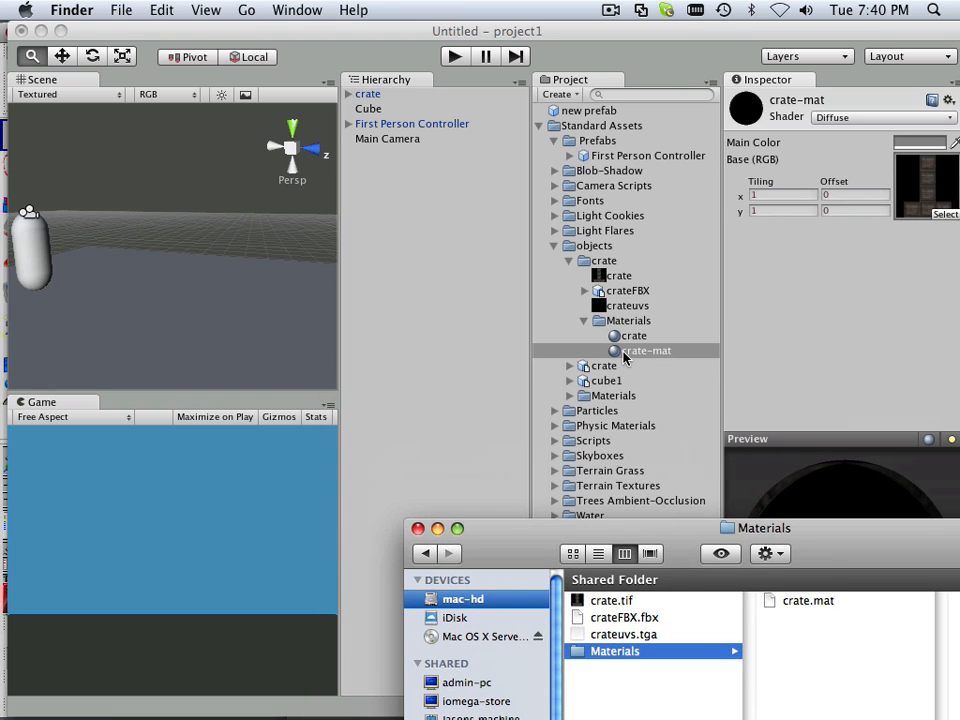
click(628, 290)
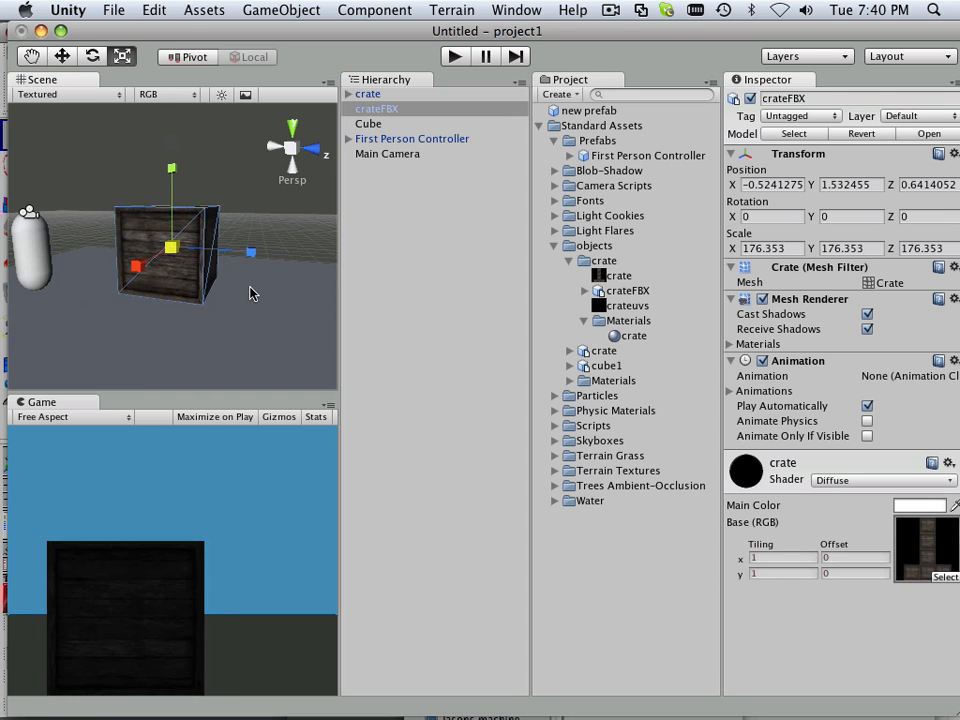
mouse_move(558, 326)
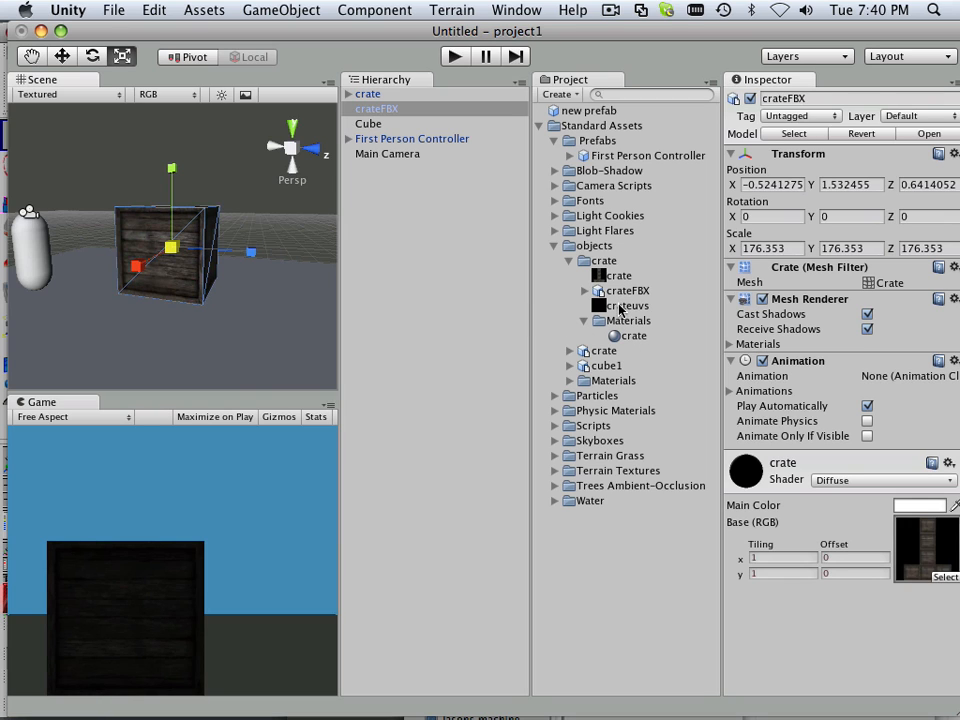
Select the crate texture to view its 1024 max size and DXT1 import settings.
click(620, 275)
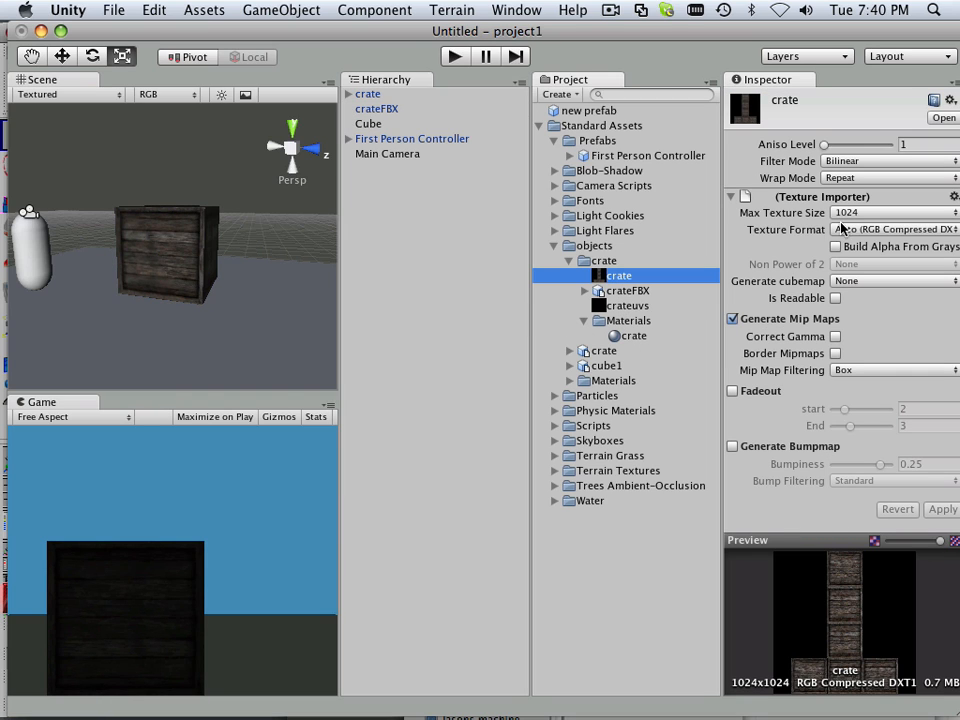
mouse_move(857, 213)
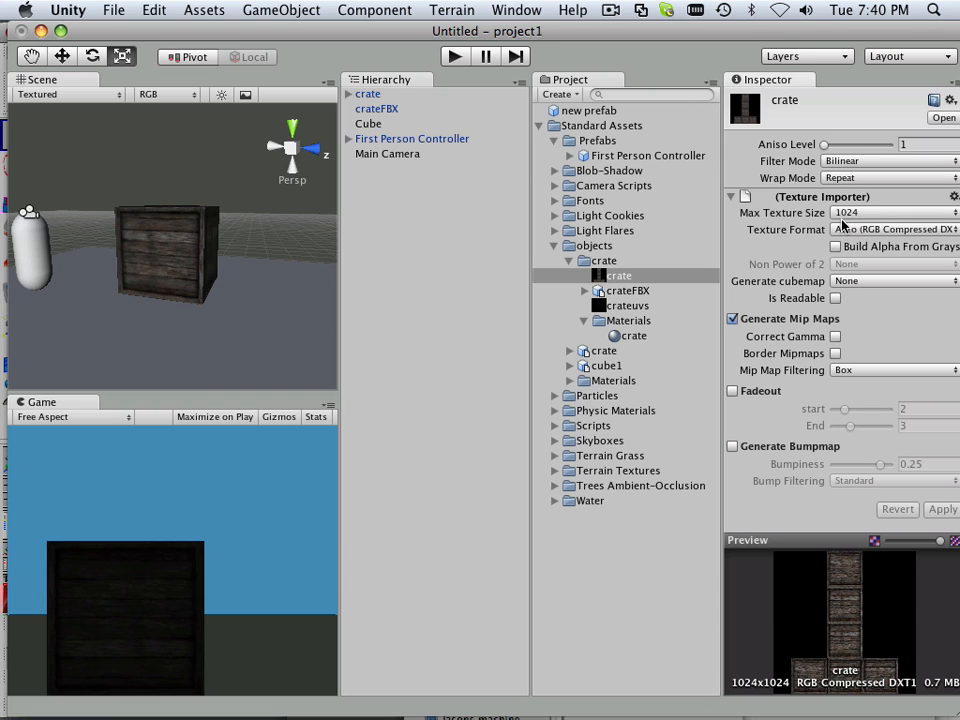
mouse_move(696, 348)
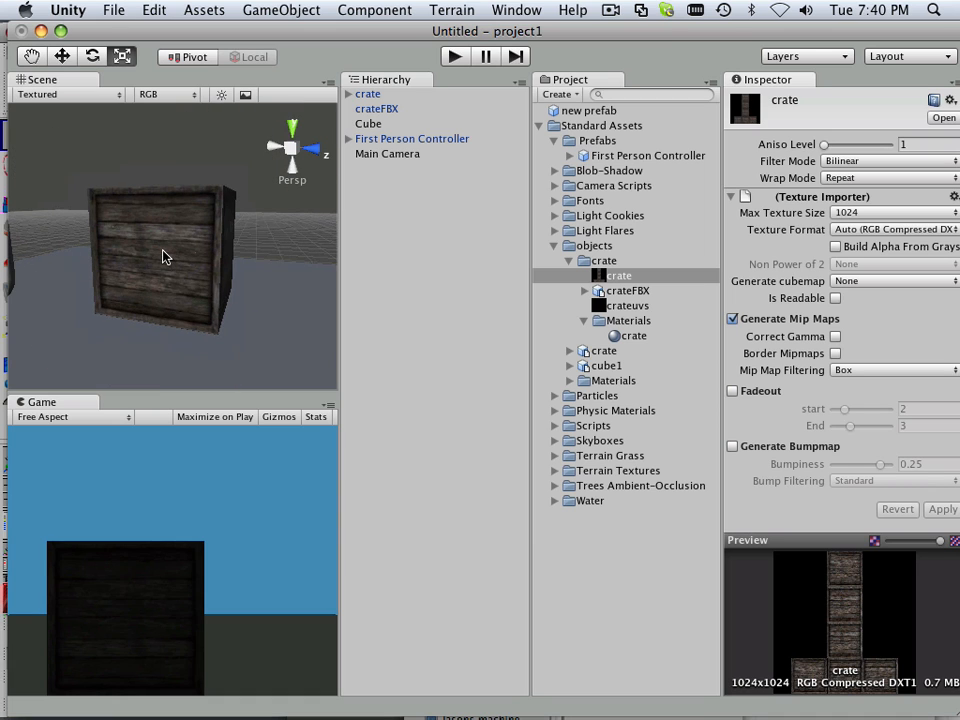
mouse_move(168, 253)
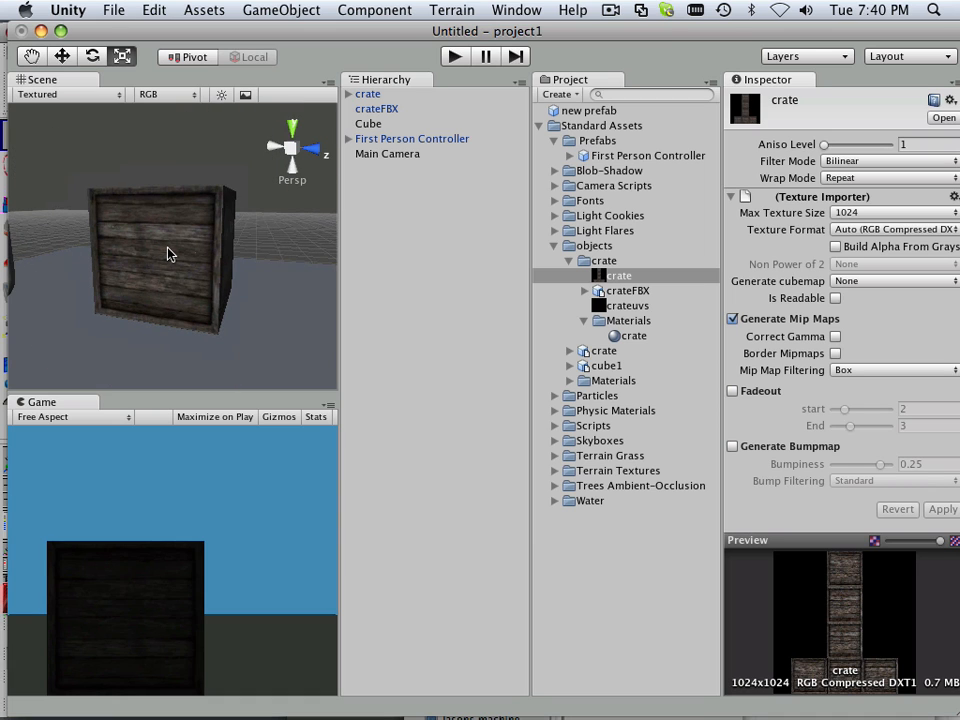